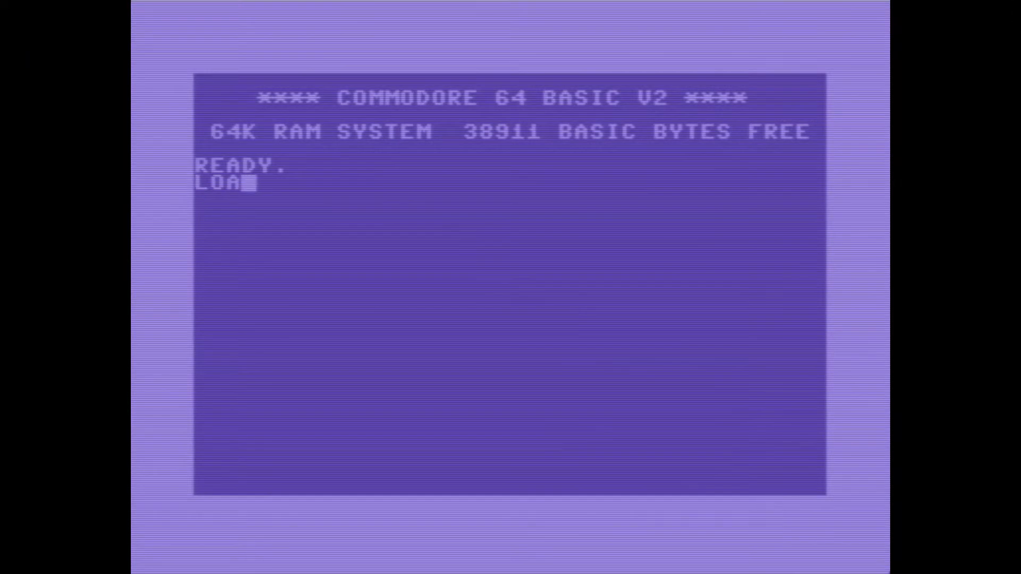
Step: Issue the LOAD command at the READY prompt to bring up the BASIC 64 Compiler
{"action": "key", "text": "Return"}
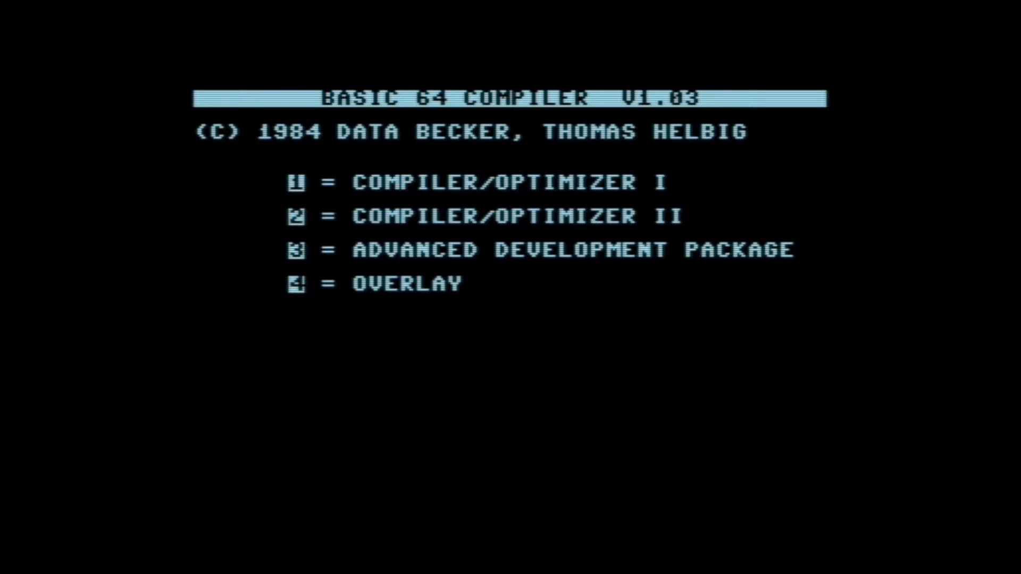
Step: In the Advanced Development Package, cycle Code-Generator from P-CODE through 6502/6510 to OFF, then exit to BASIC
{"action": "key", "text": "3"}
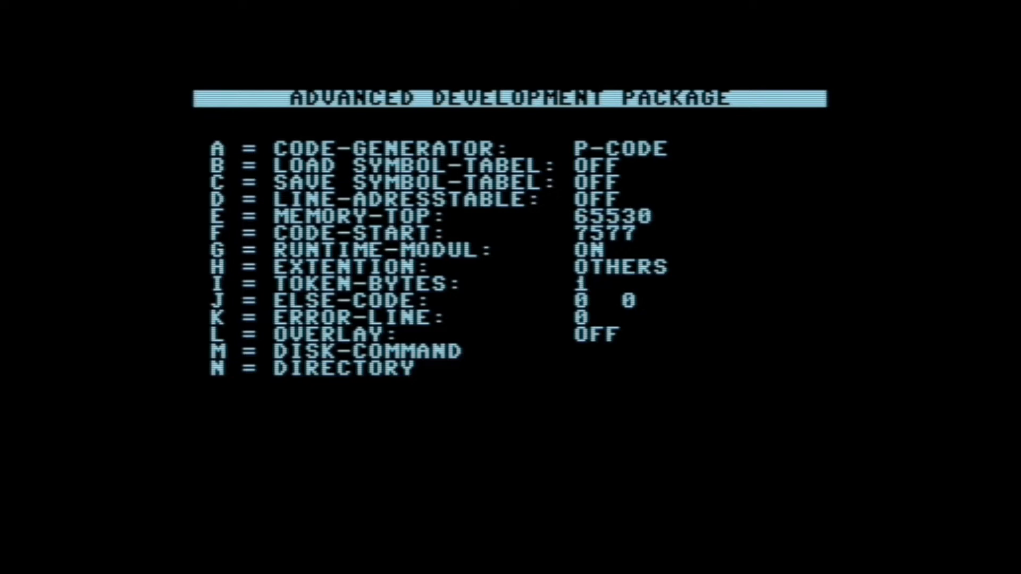
{"action": "key", "text": "a"}
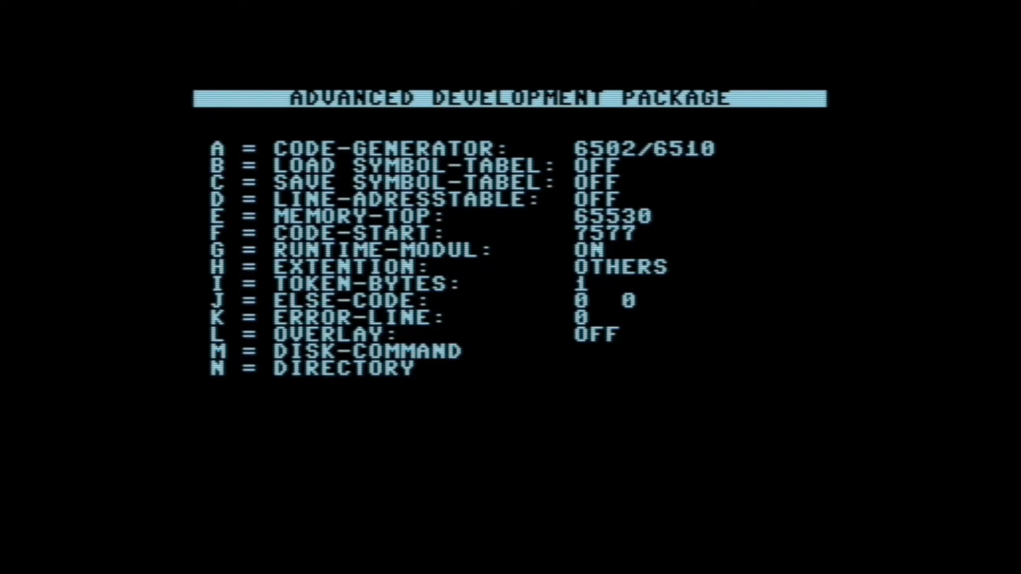
{"action": "key", "text": "a"}
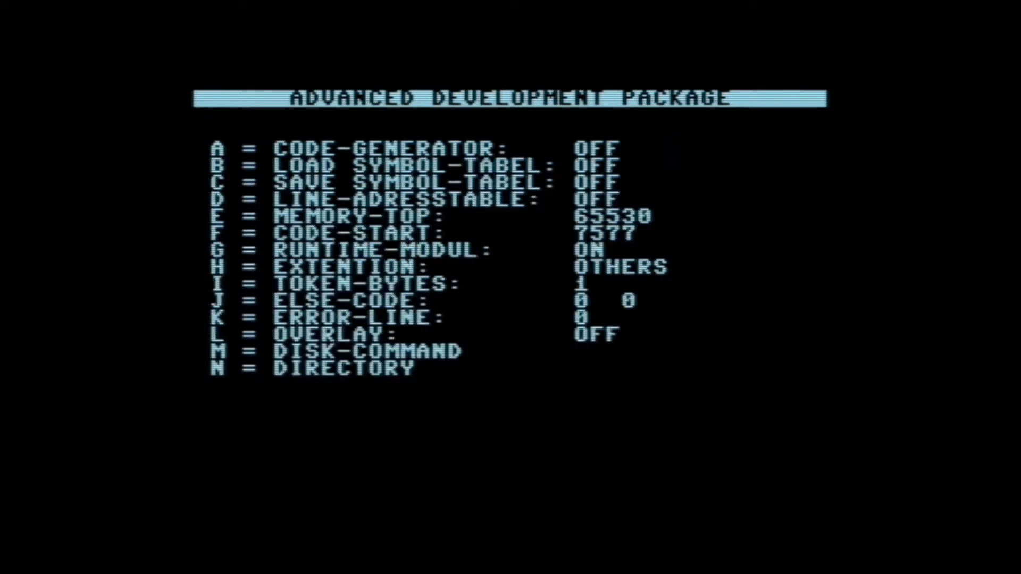
{"action": "key", "text": "a"}
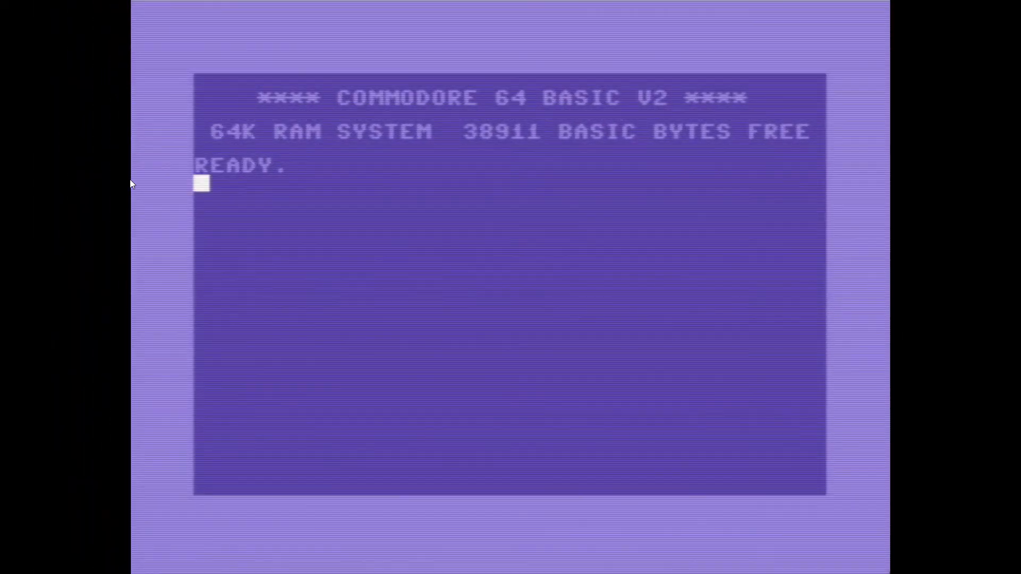
Step: Load the "LINEFILL" program from disk with LOAD "LINEFILL"
{"action": "type", "text": "L"}
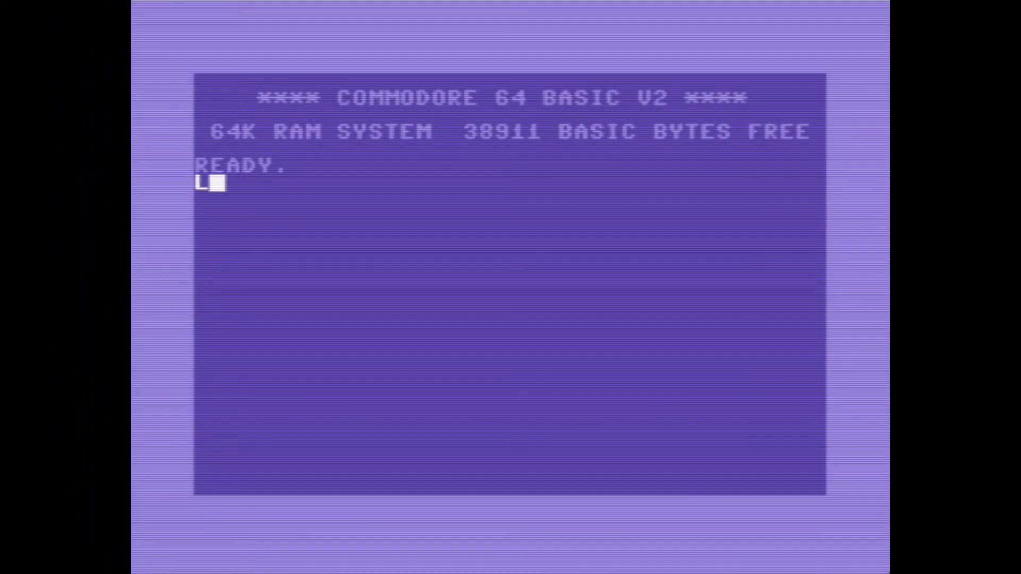
{"action": "type", "text": "OAD"}
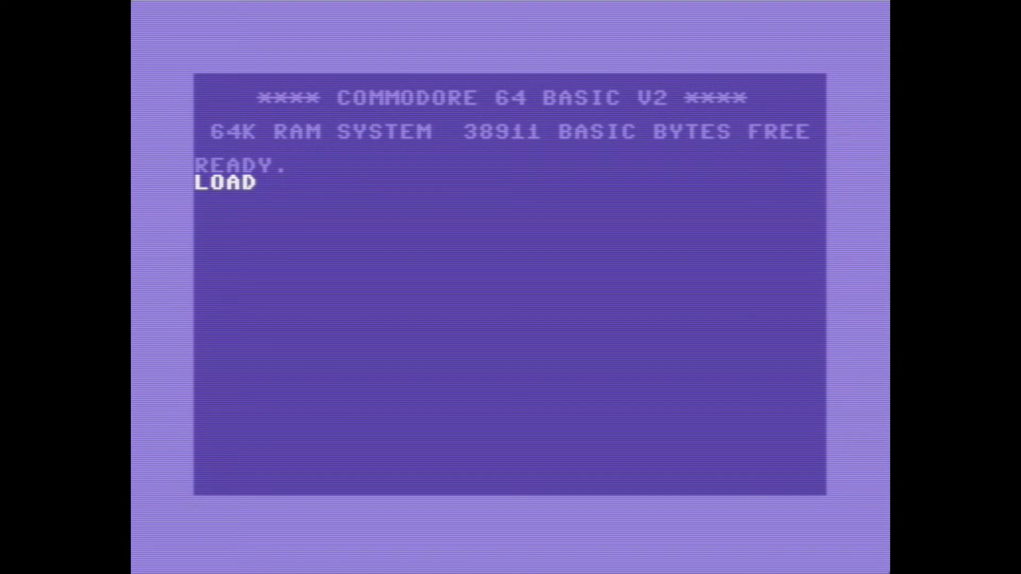
{"action": "type", "text": "\"LINE"}
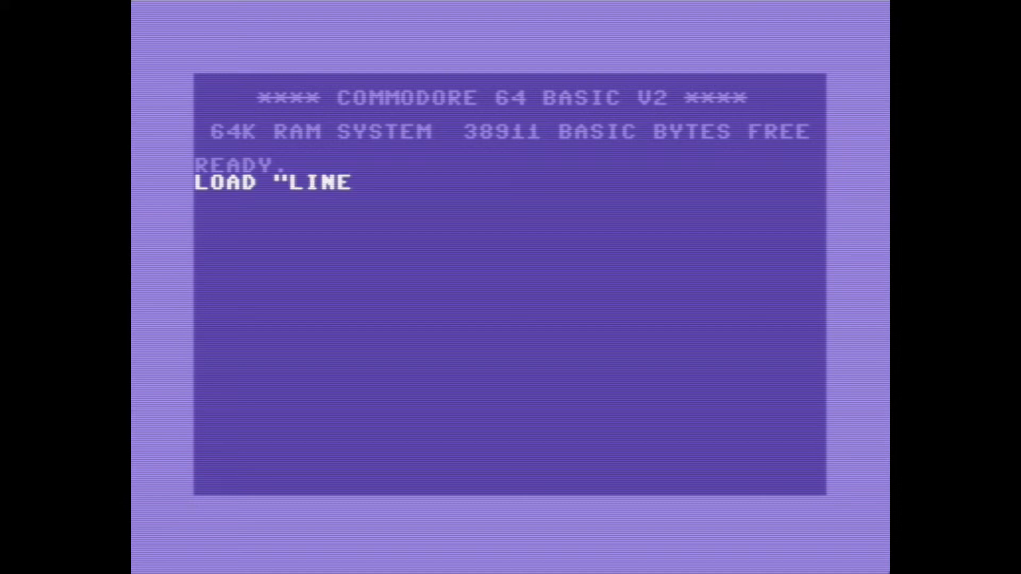
{"action": "type", "text": "FILL"}
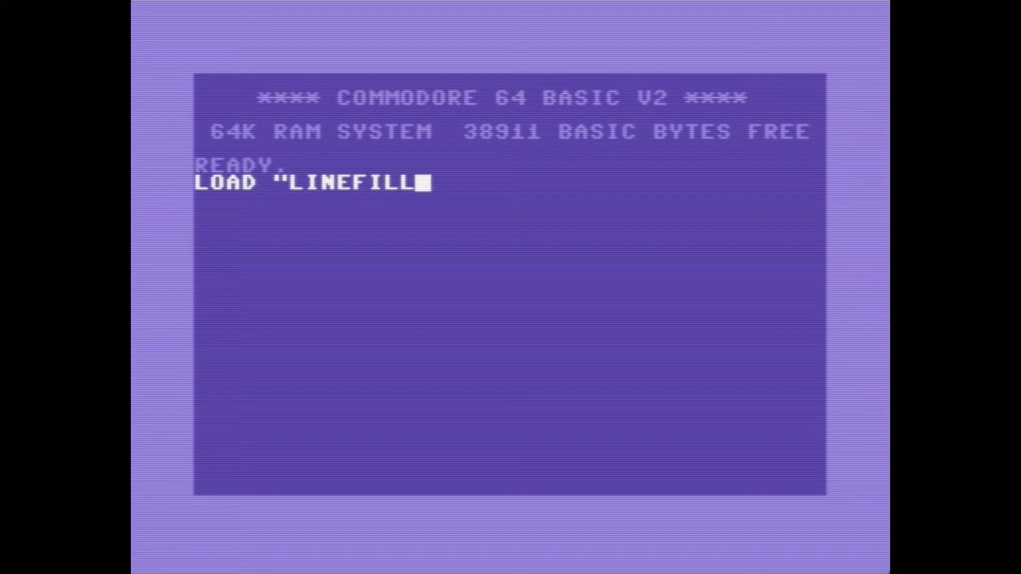
{"action": "type", "text": "\""}
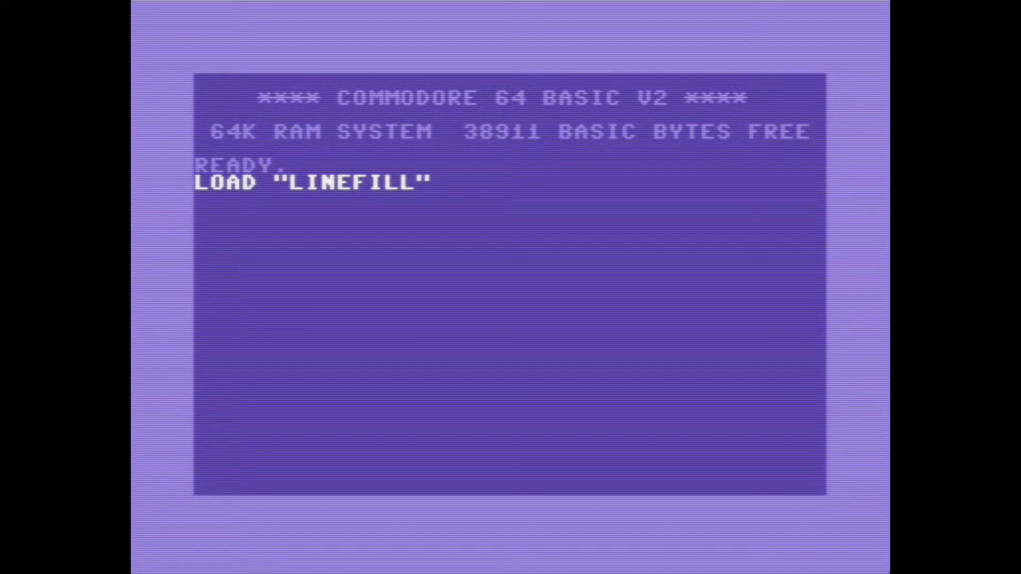
{"action": "key", "text": "Return"}
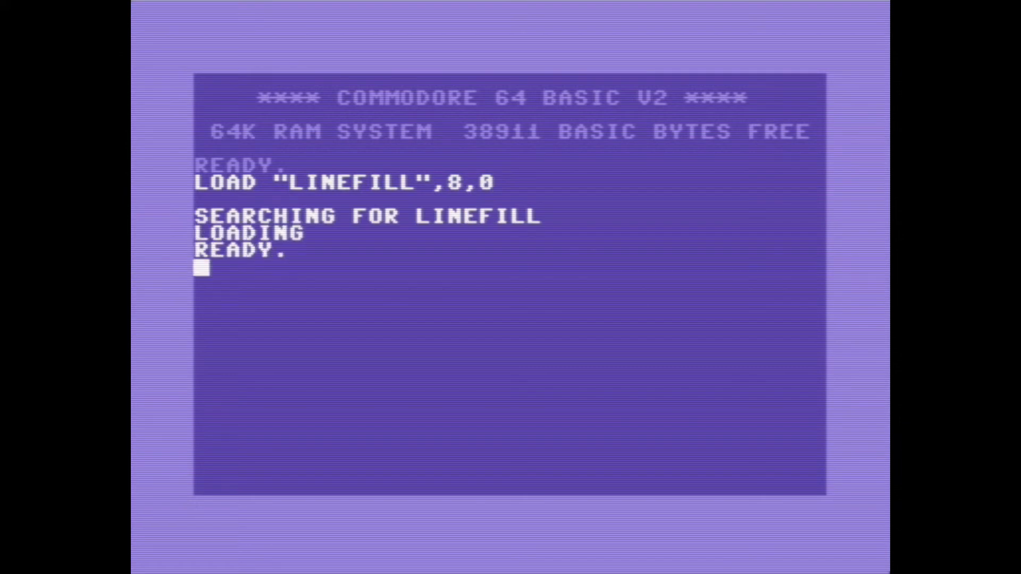
Step: List the two lines of the loaded LINEFILL program
{"action": "type", "text": "LIST"}
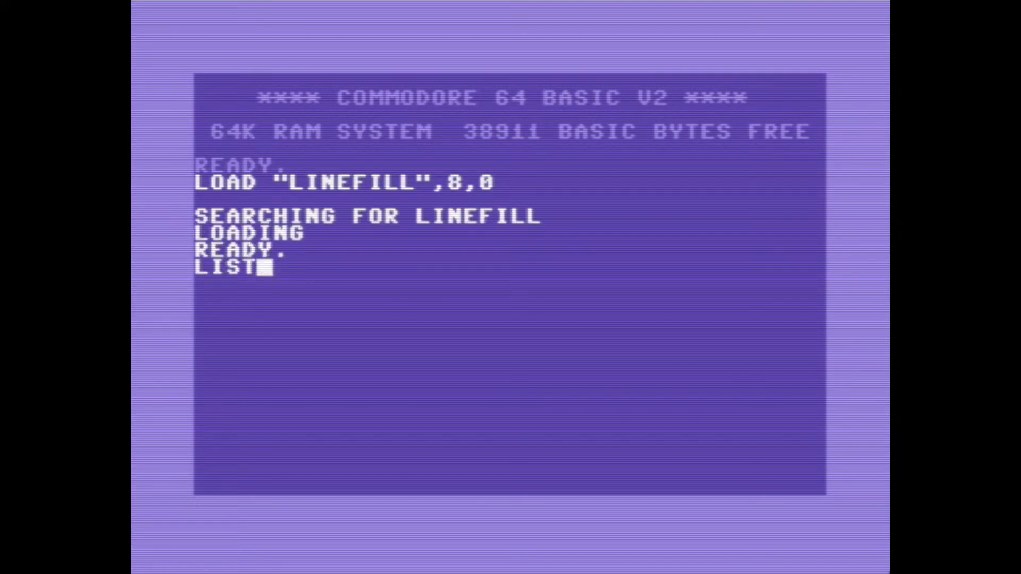
{"action": "key", "text": "Return"}
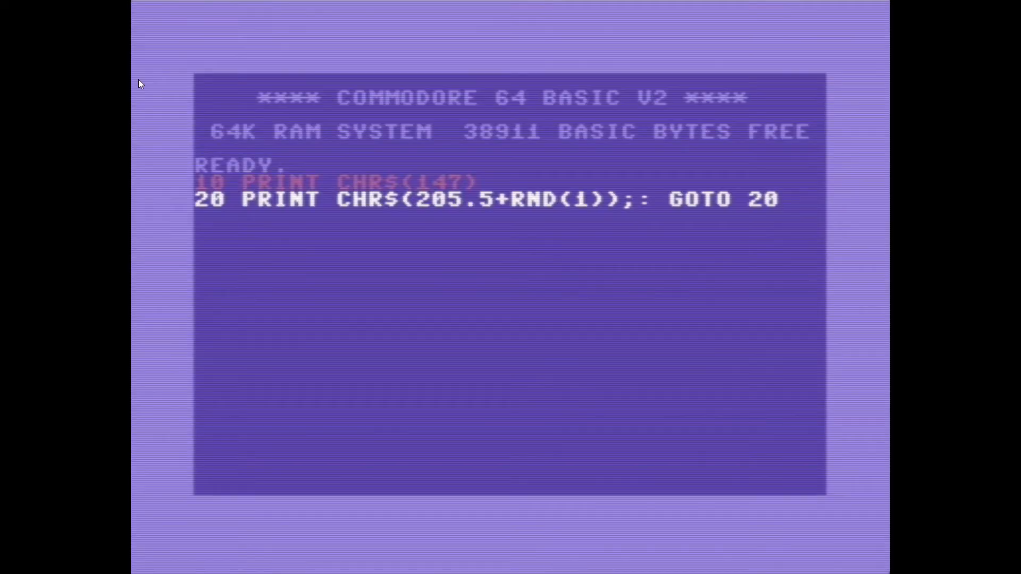
{"action": "mouse_move", "coordinate": [954, 95]}
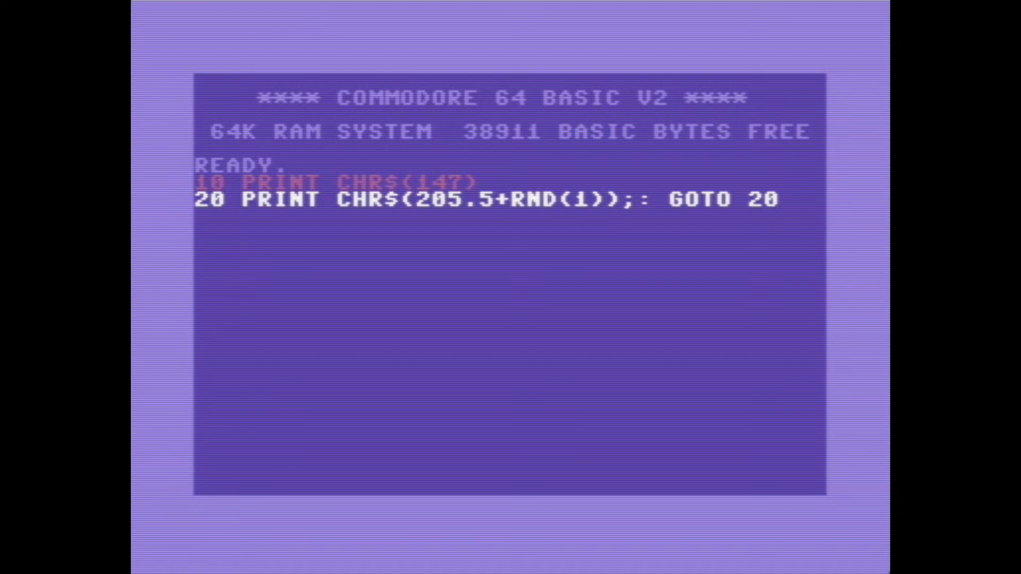
Step: Run the LINEFILL program with RUN
{"action": "type", "text": "RUN"}
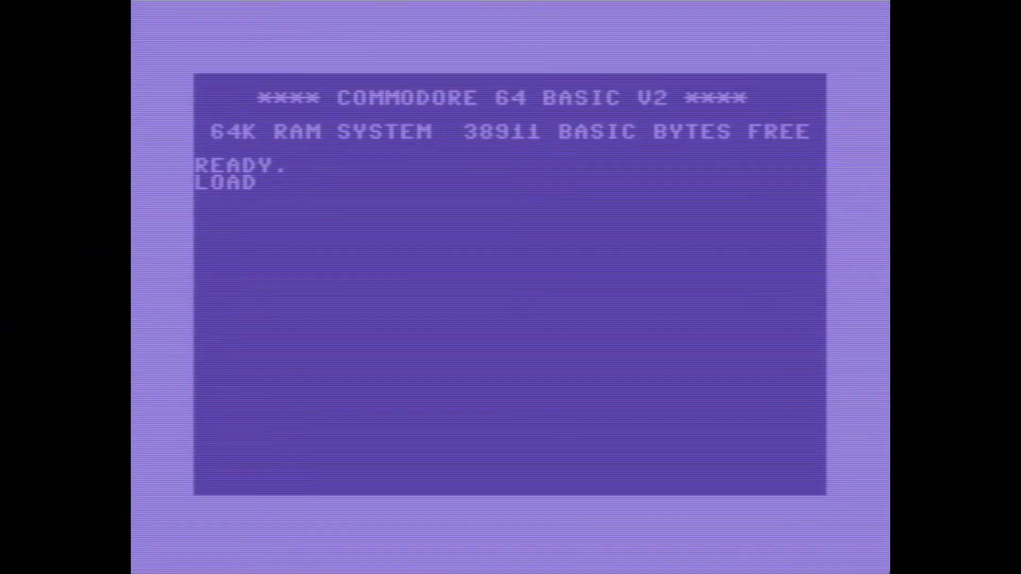
Step: Begin a LOAD command with the file name "COLOUR" for the next benchmark
{"action": "type", "text": "COL"}
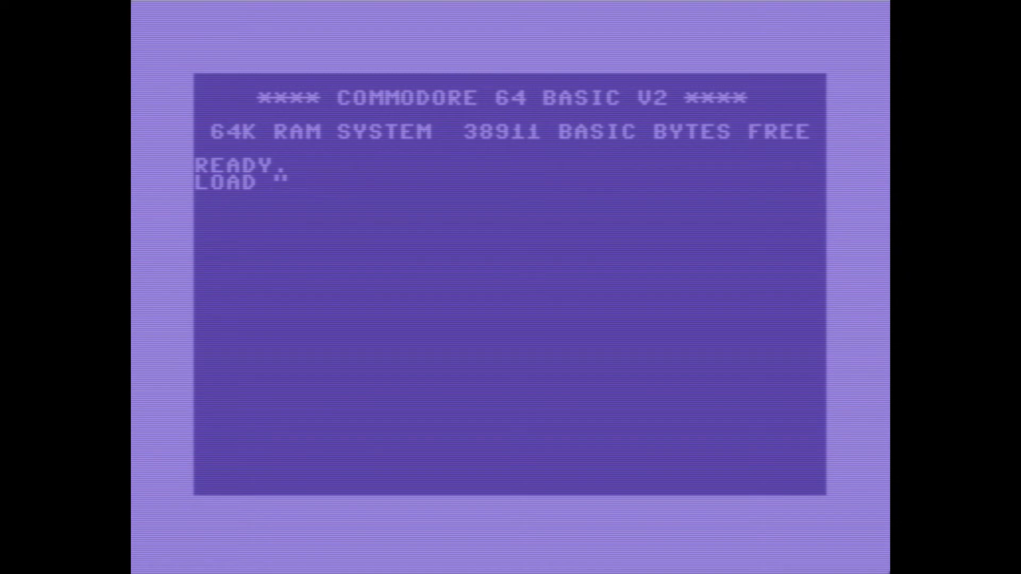
{"action": "type", "text": "COLOUR"}
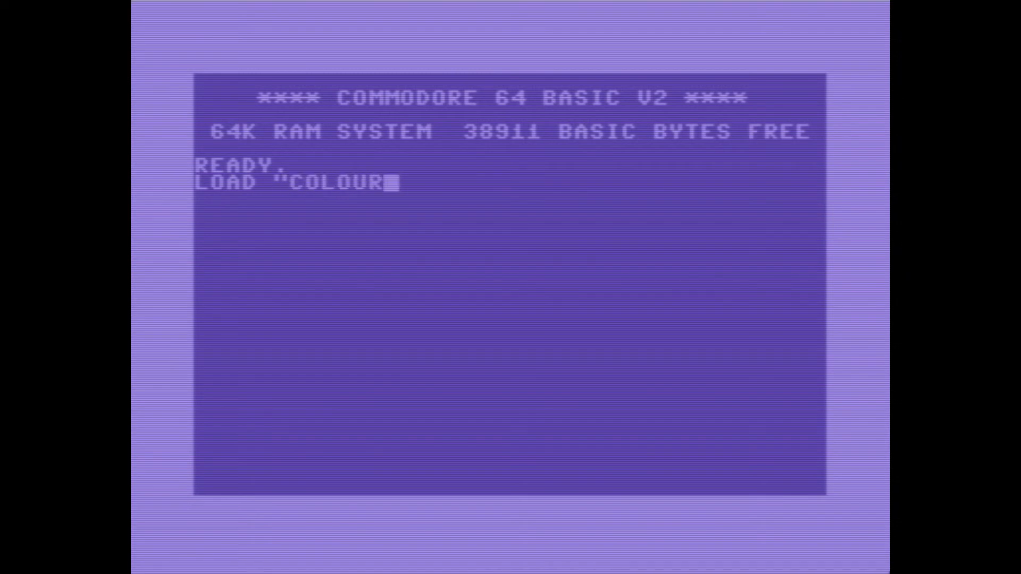